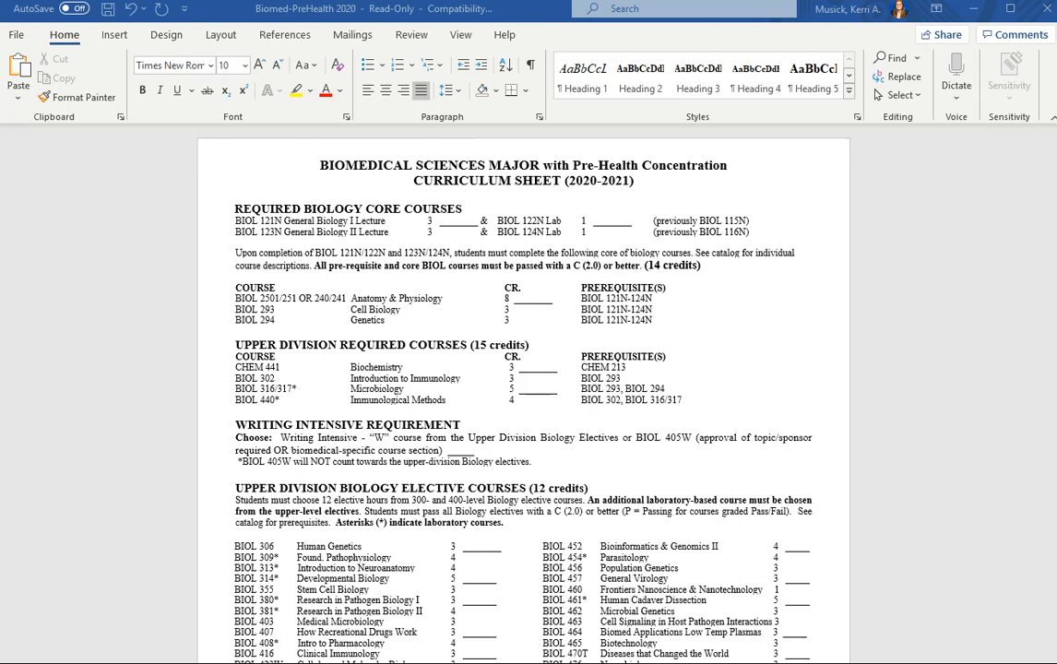
pyautogui.scroll(-3)
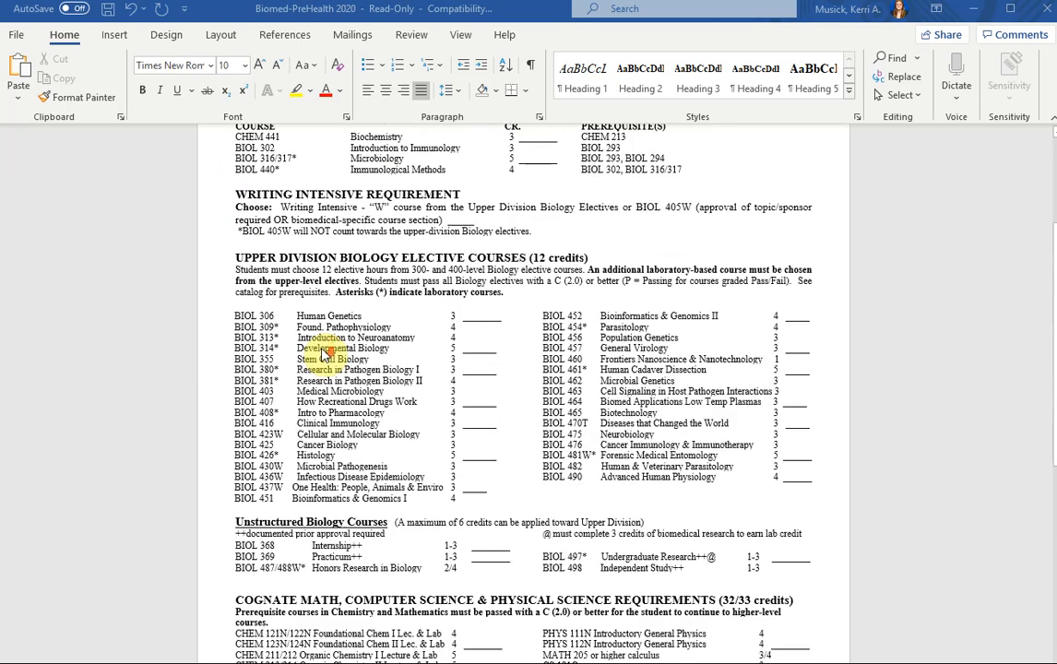
pyautogui.scroll(-3)
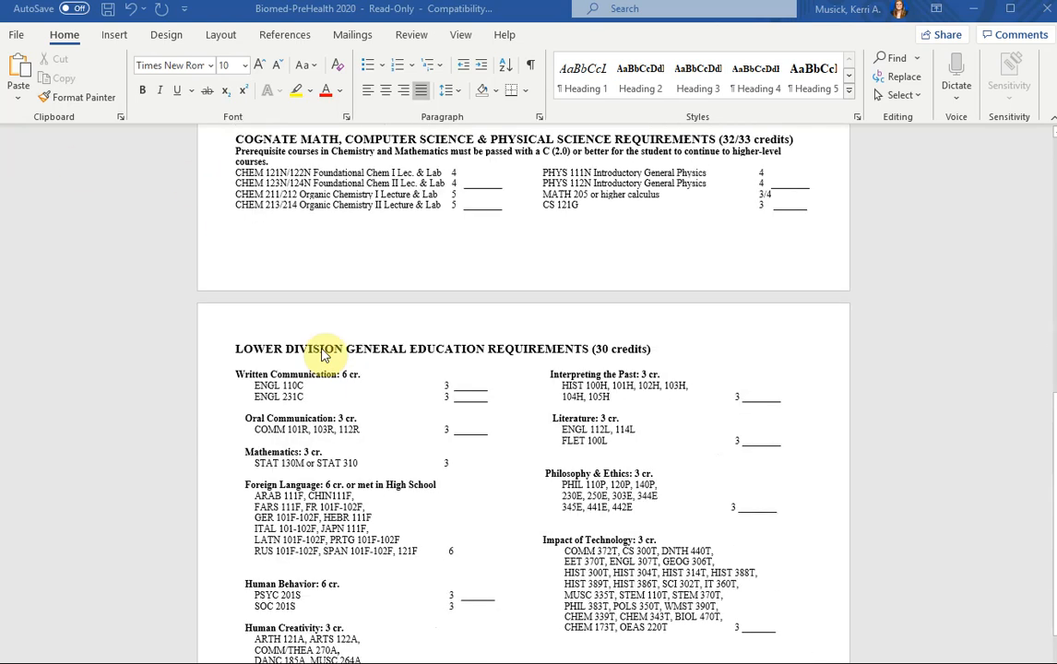
pyautogui.scroll(-3)
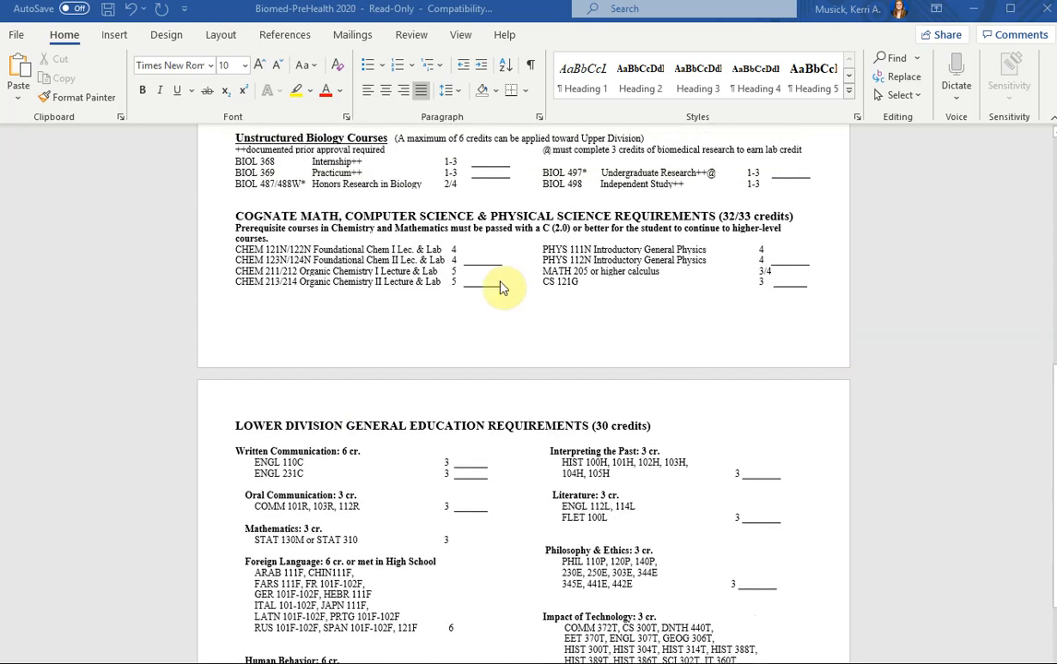
pyautogui.scroll(-3)
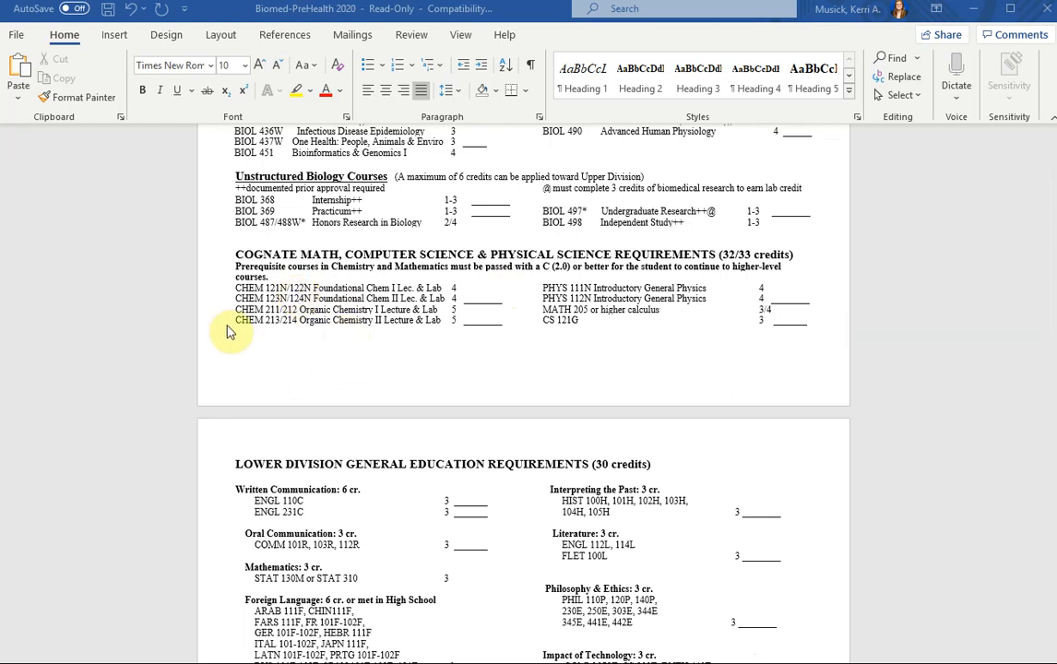
pyautogui.moveTo(212, 305)
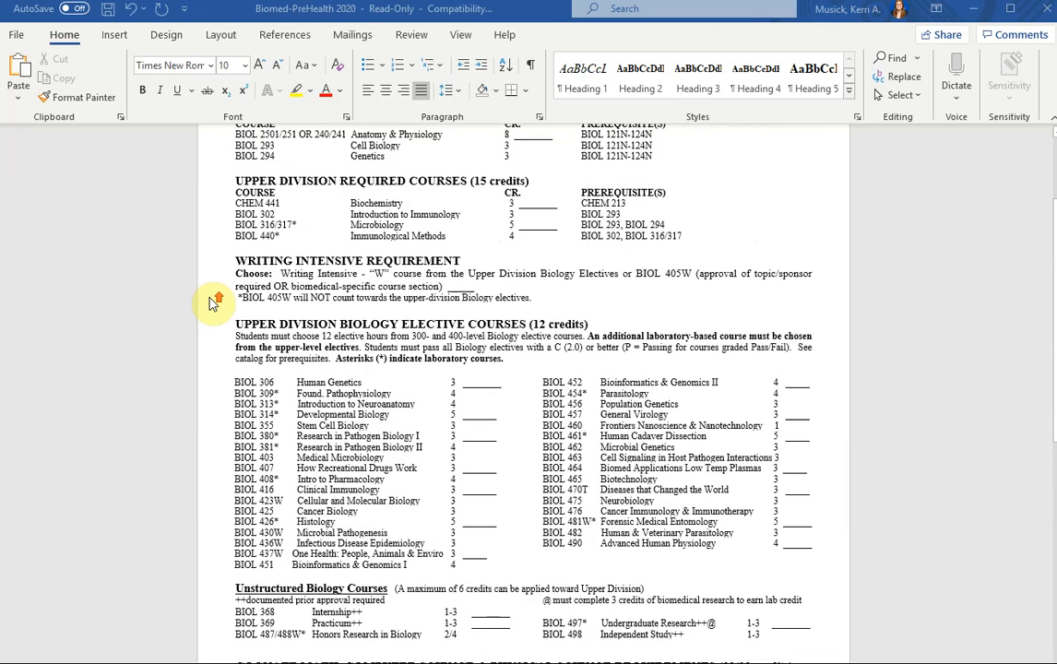
pyautogui.scroll(-3)
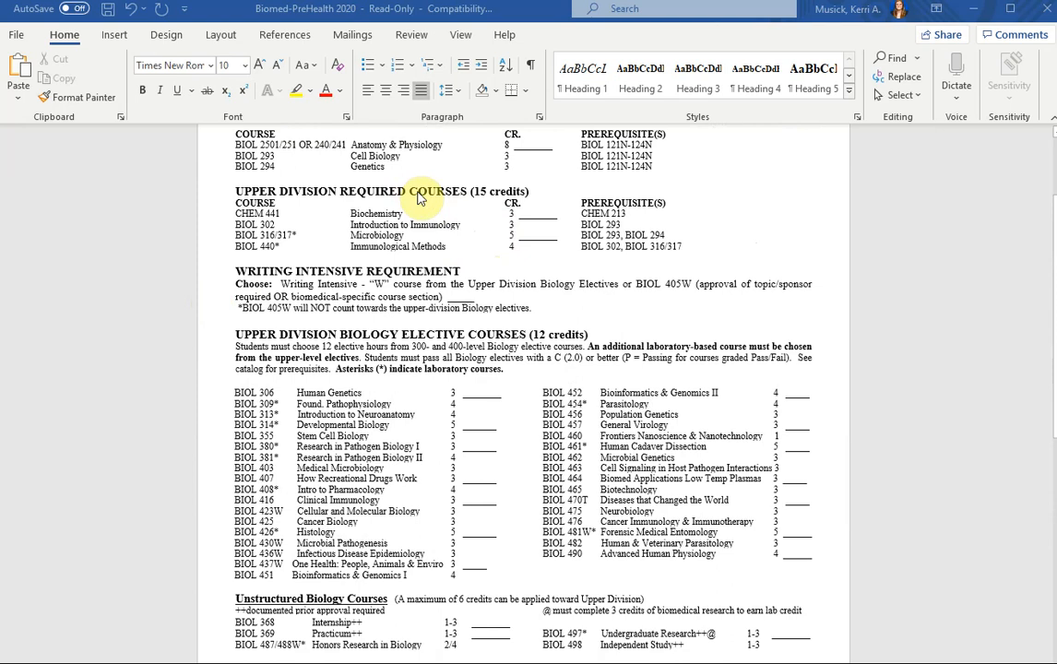
pyautogui.scroll(-3)
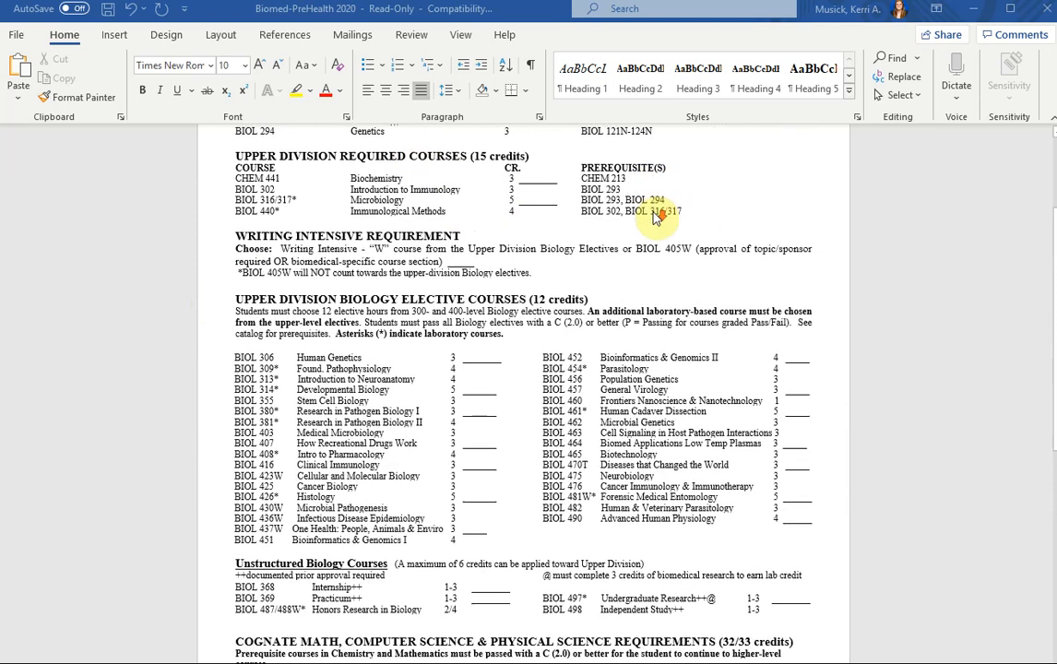
pyautogui.scroll(-3)
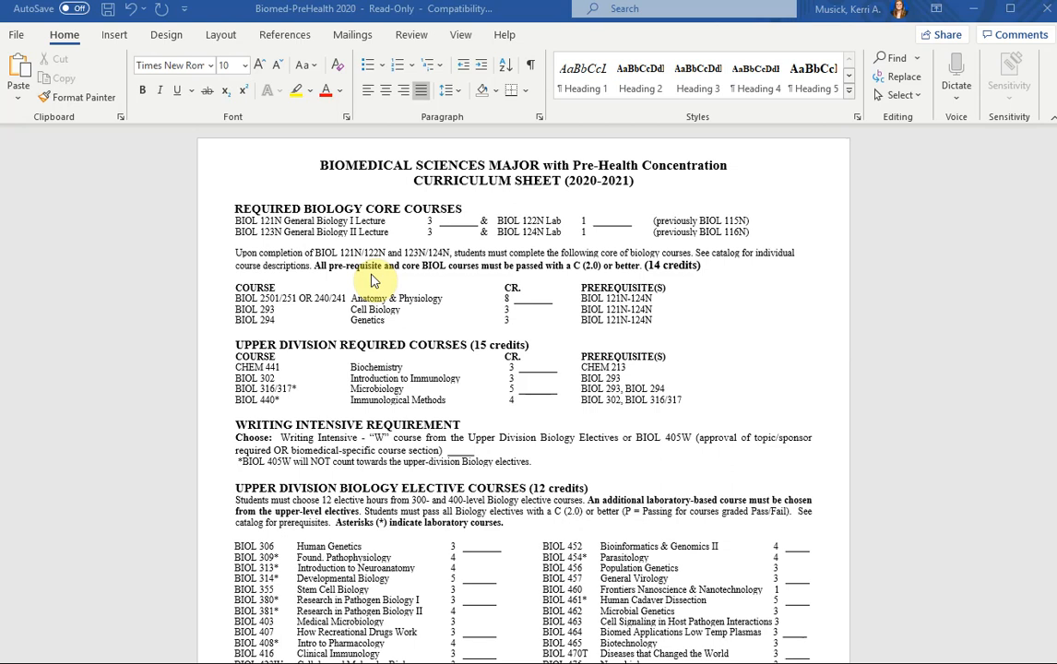
pyautogui.scroll(-3)
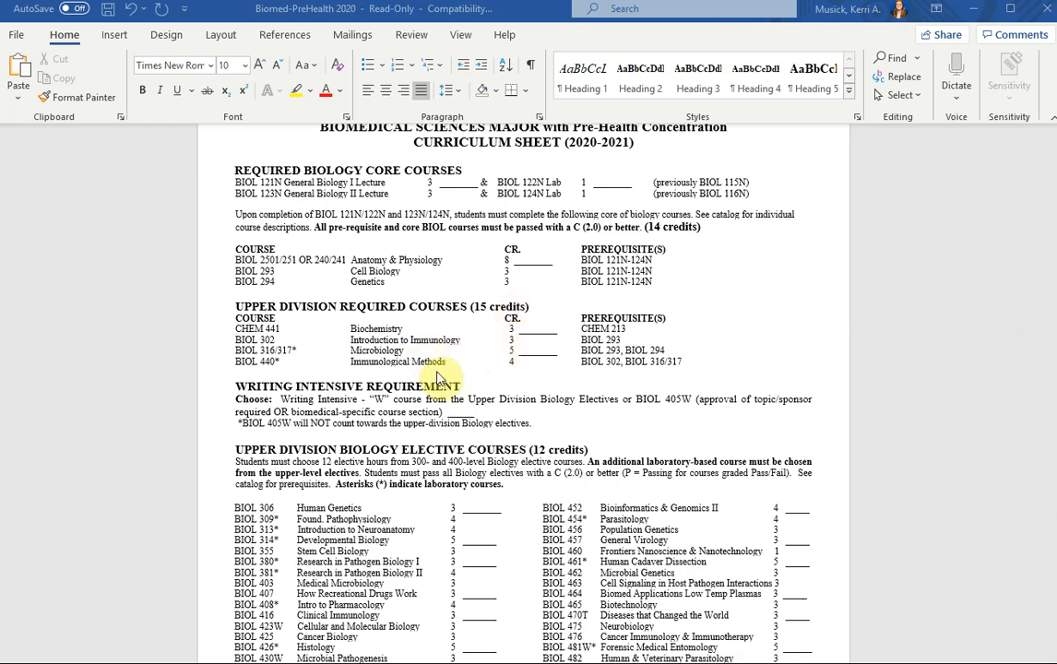
pyautogui.scroll(-3)
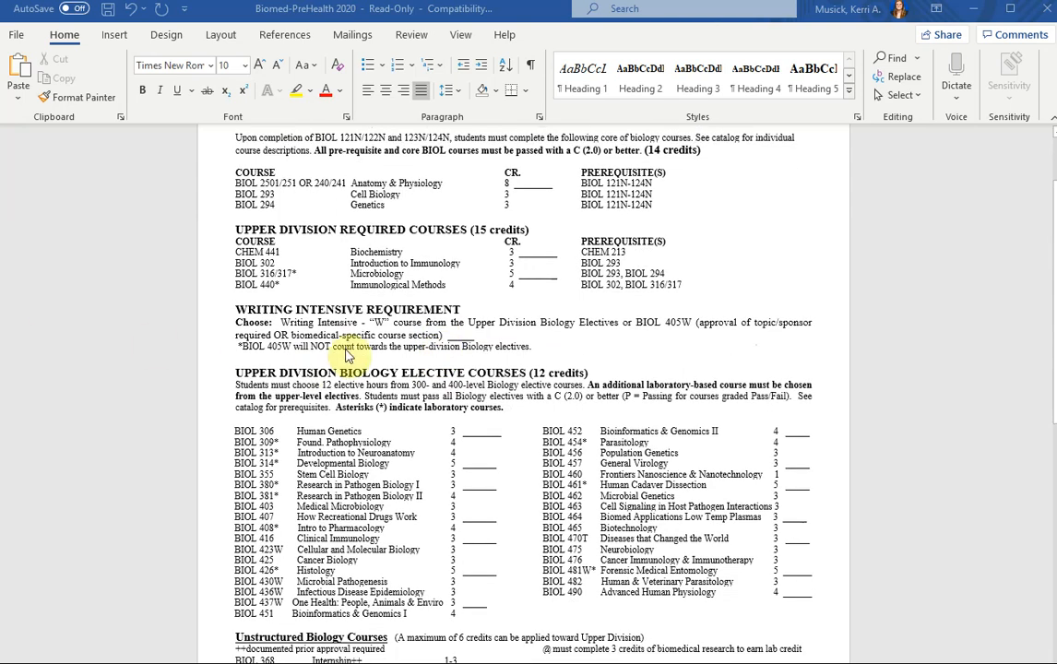
pyautogui.scroll(-3)
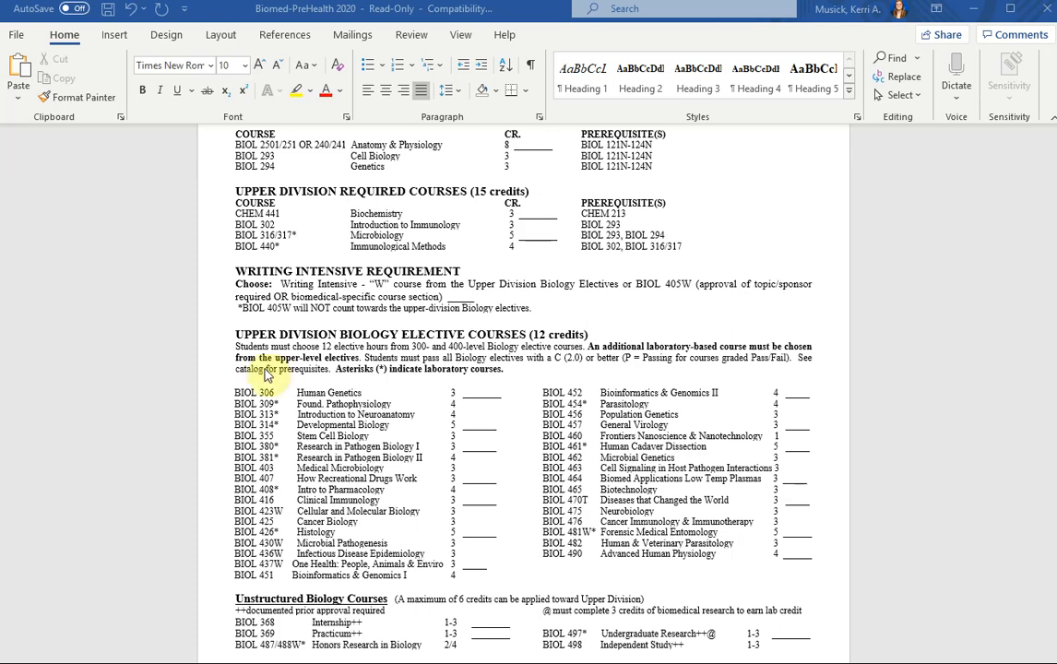
pyautogui.scroll(-3)
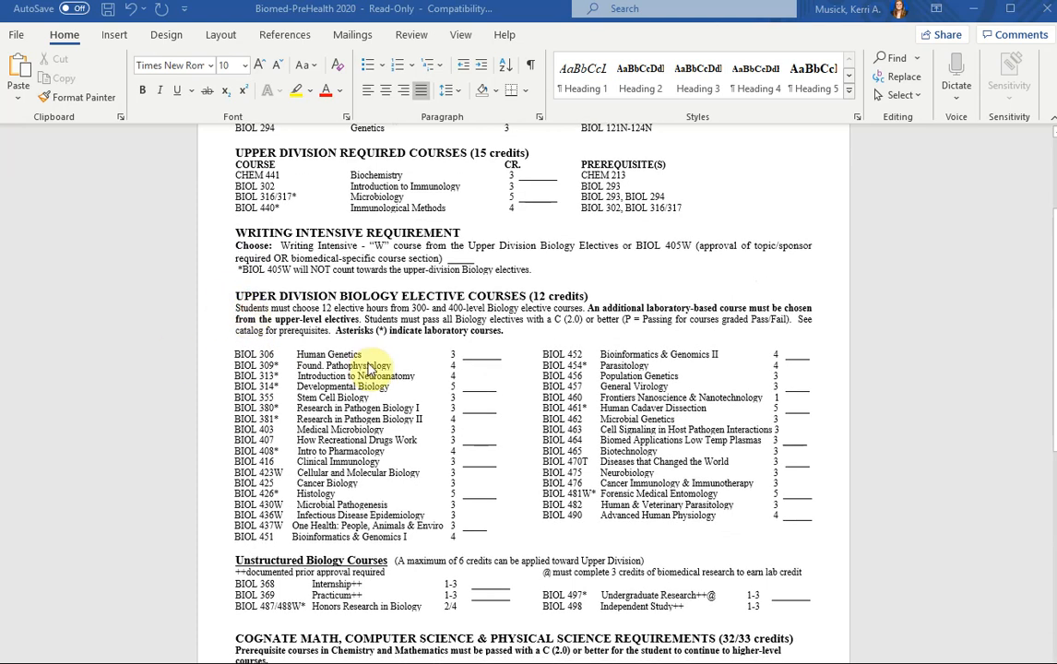
pyautogui.scroll(-3)
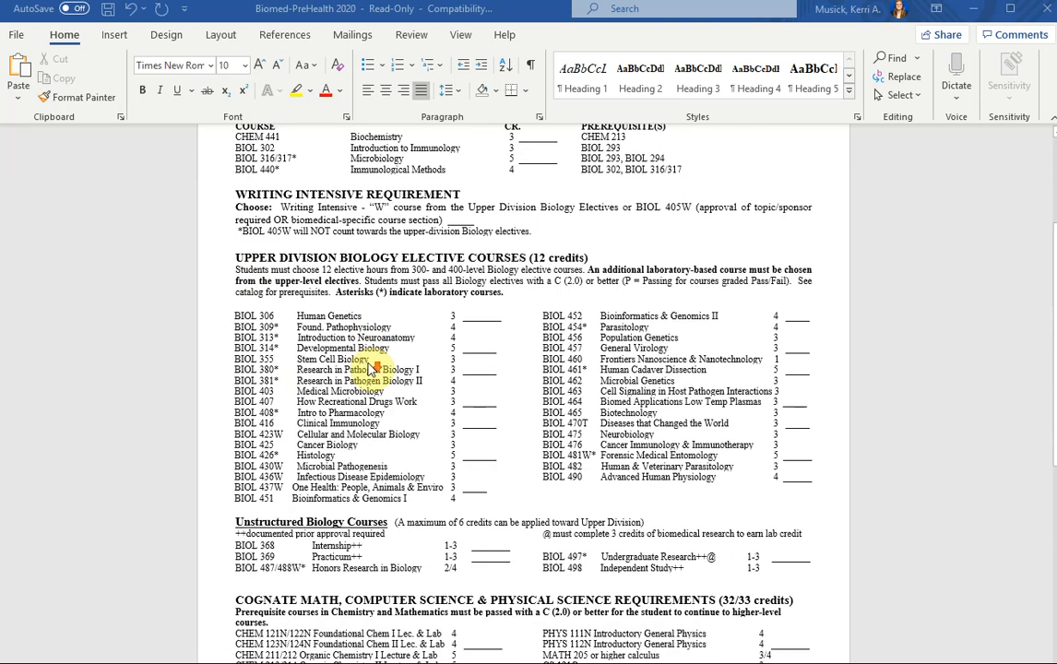
pyautogui.scroll(-3)
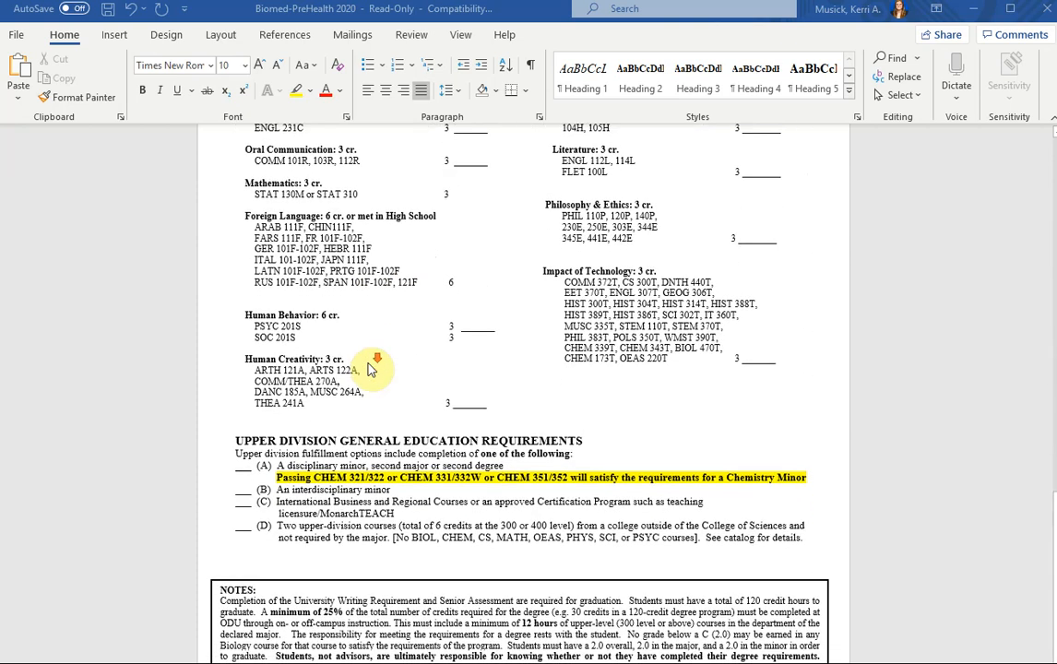
pyautogui.scroll(-3)
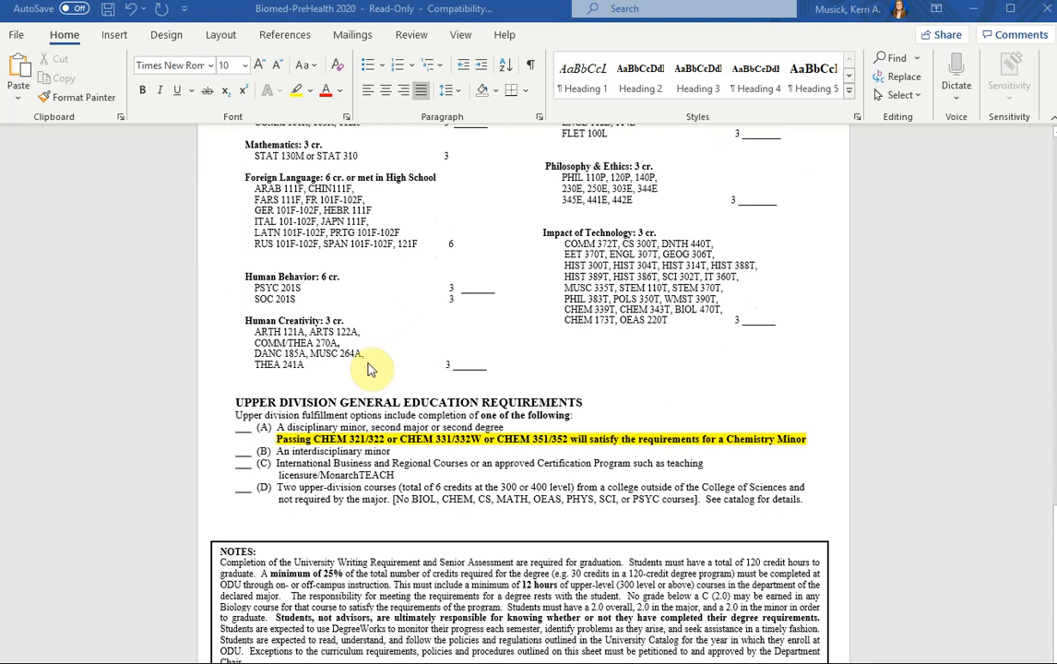